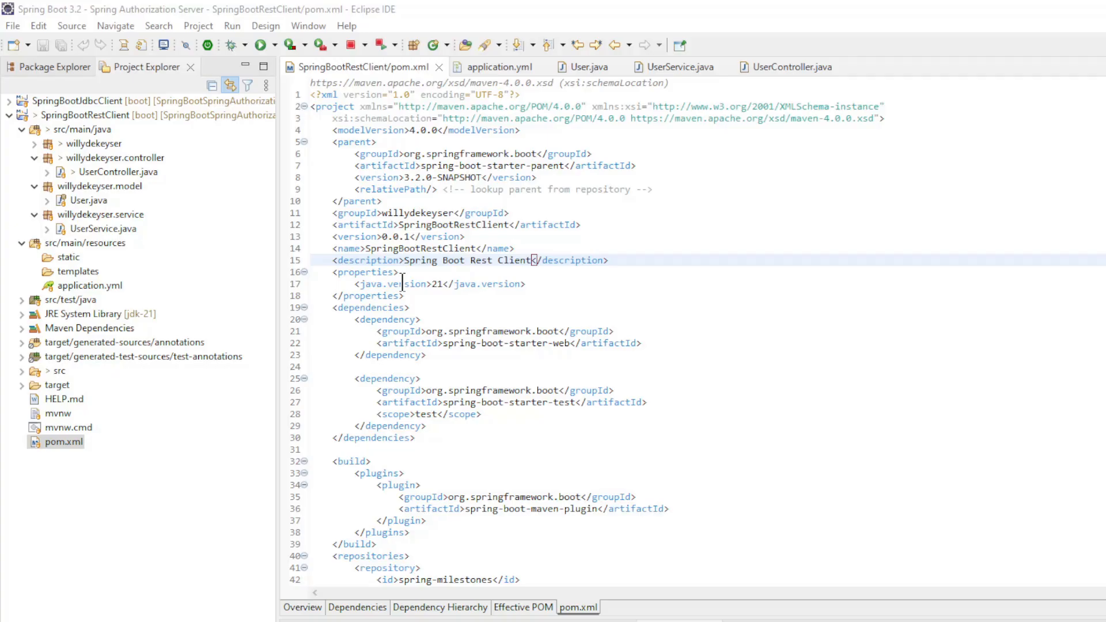
{"action": "mouse_move", "coordinate": [402, 189]}
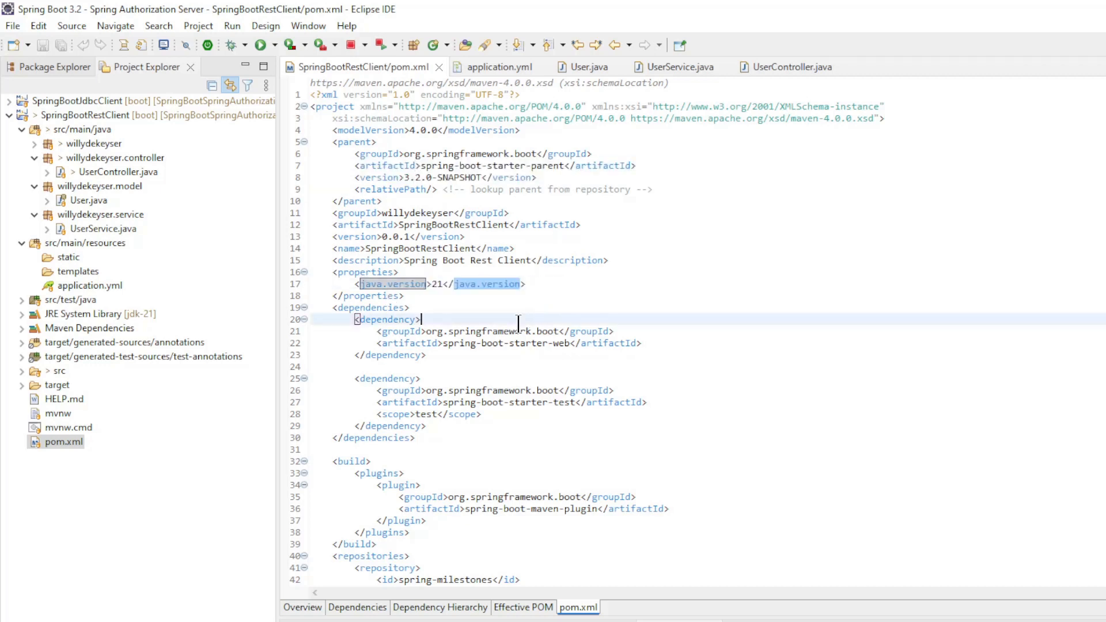
Review the web starter dependency, the application.yml port 8090 setting and the User record.
{"action": "left_click_drag", "start_coordinate": [419, 319], "coordinate": [457, 343]}
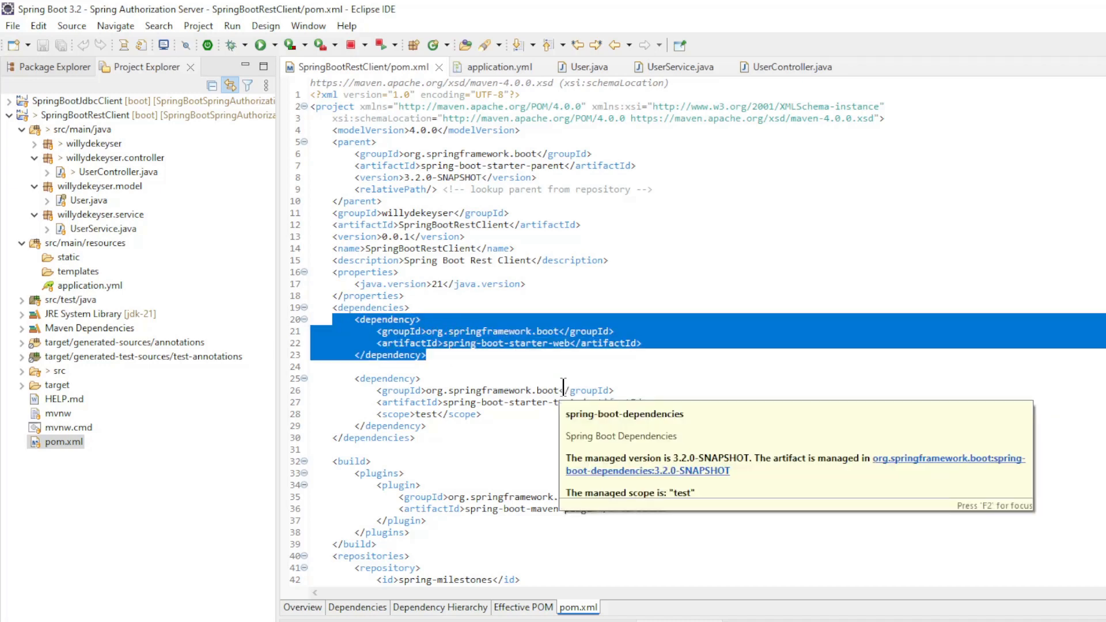
{"action": "mouse_move", "coordinate": [538, 85]}
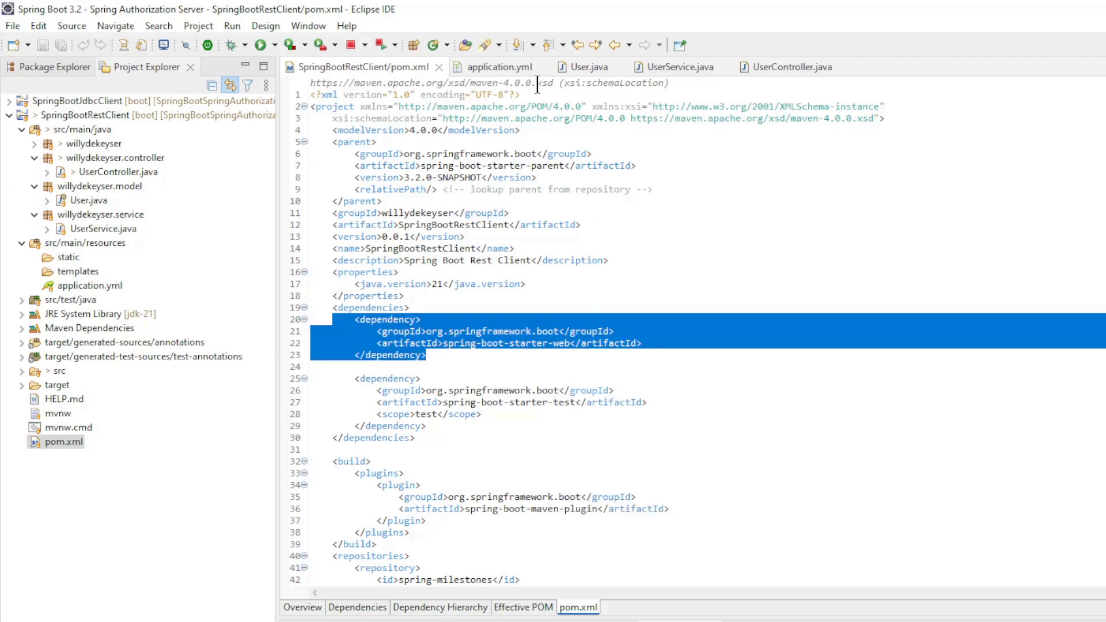
{"action": "left_click", "coordinate": [499, 67]}
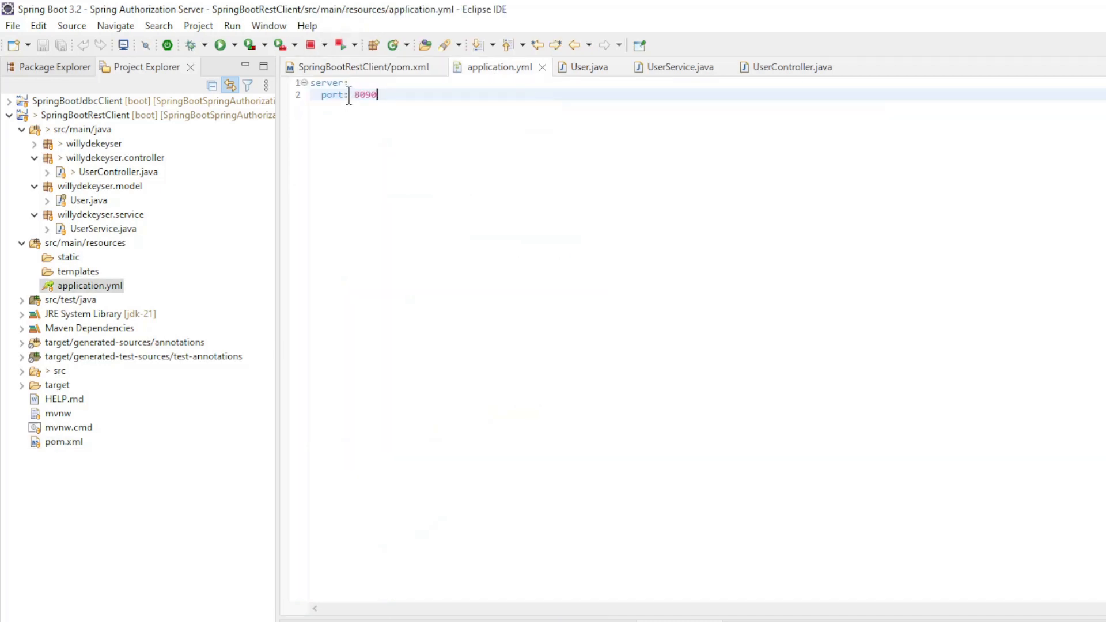
{"action": "double_click", "coordinate": [364, 94]}
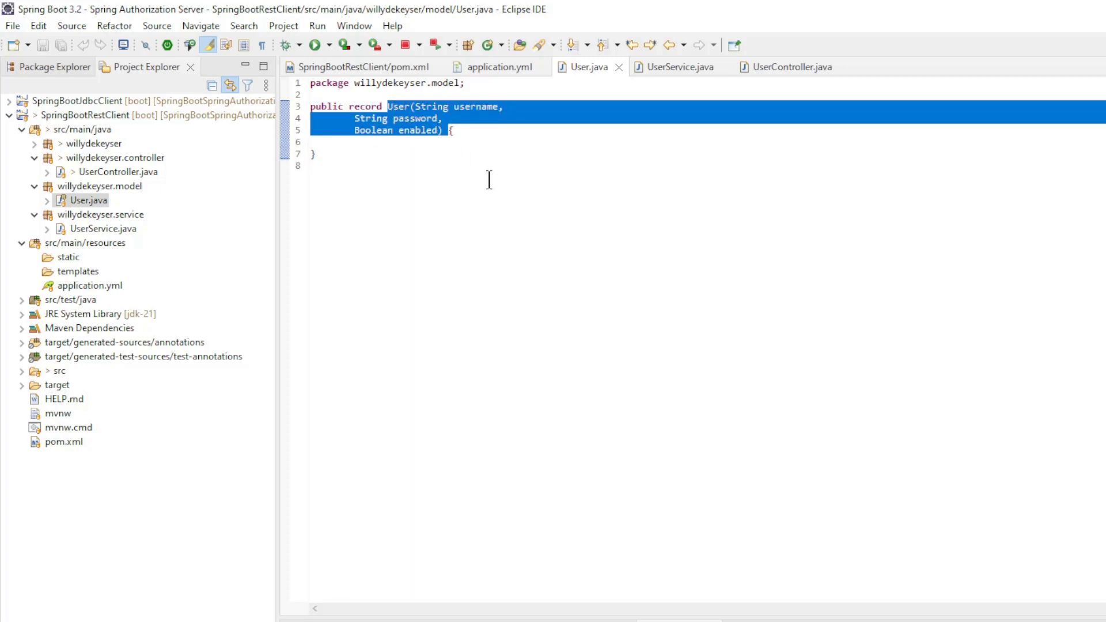
{"action": "left_click", "coordinate": [677, 67]}
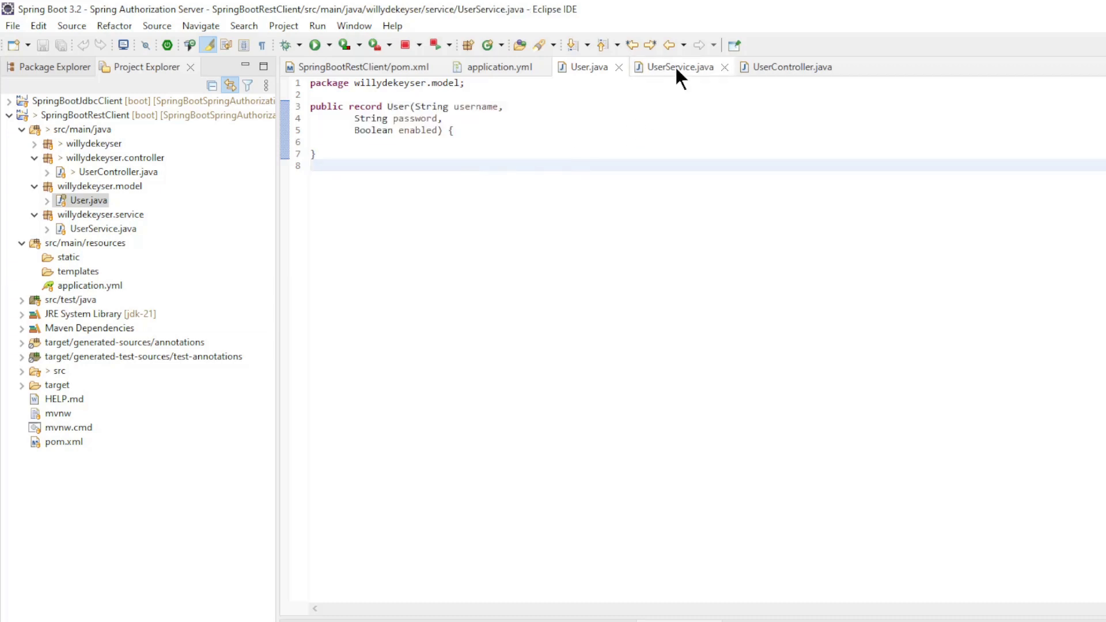
Review the UserService findAllUsers and findByUsername RestClient calls with the /user uri.
{"action": "left_click", "coordinate": [678, 67]}
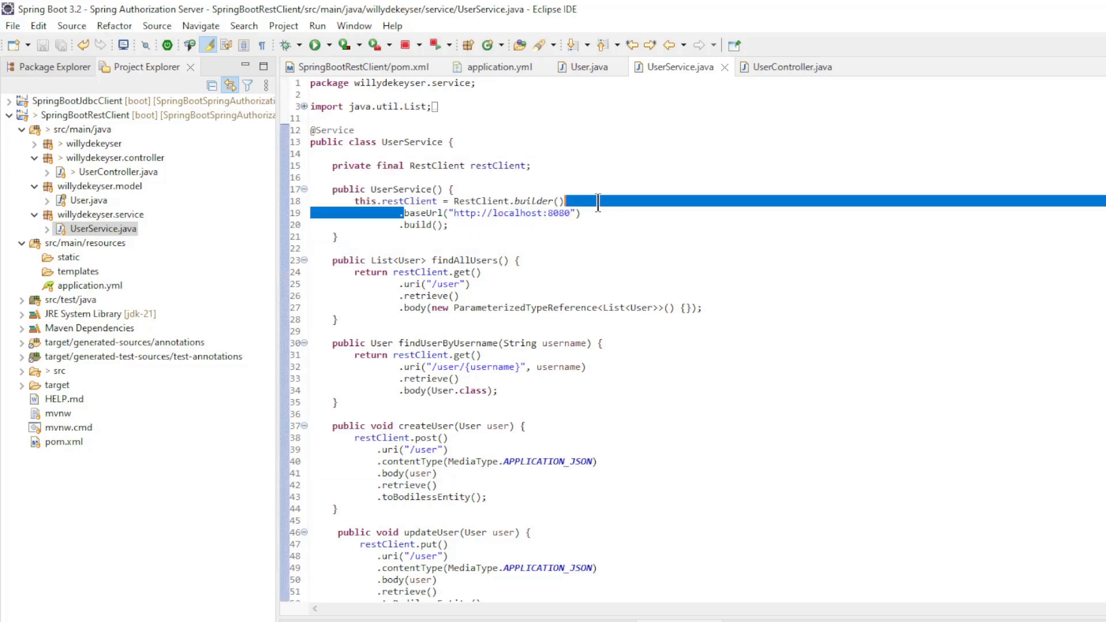
{"action": "left_click", "coordinate": [538, 268]}
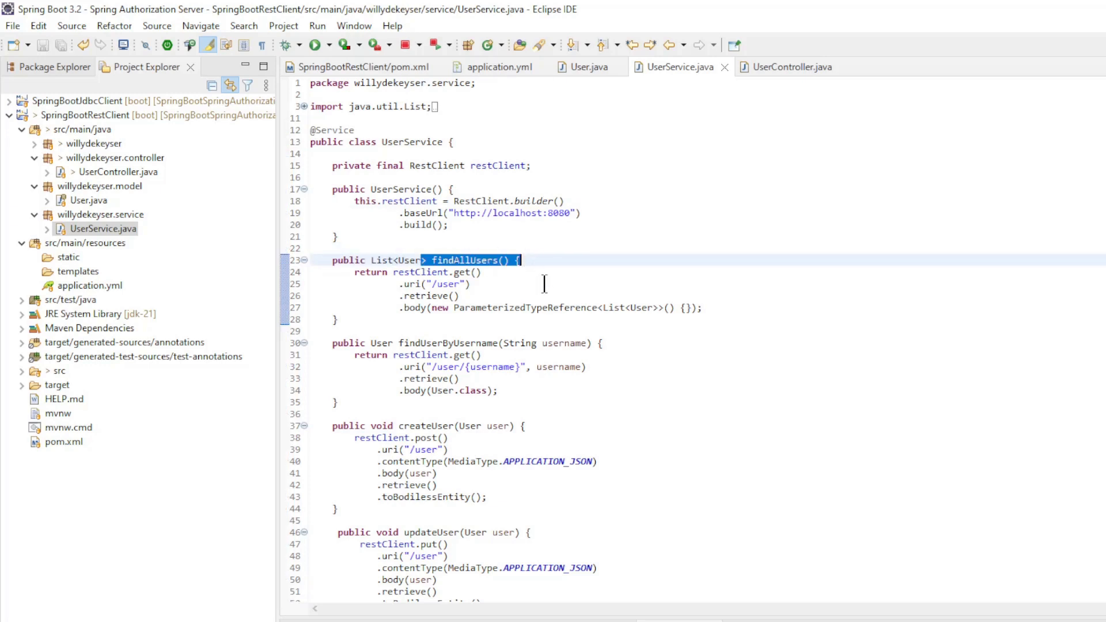
{"action": "left_click", "coordinate": [422, 283]}
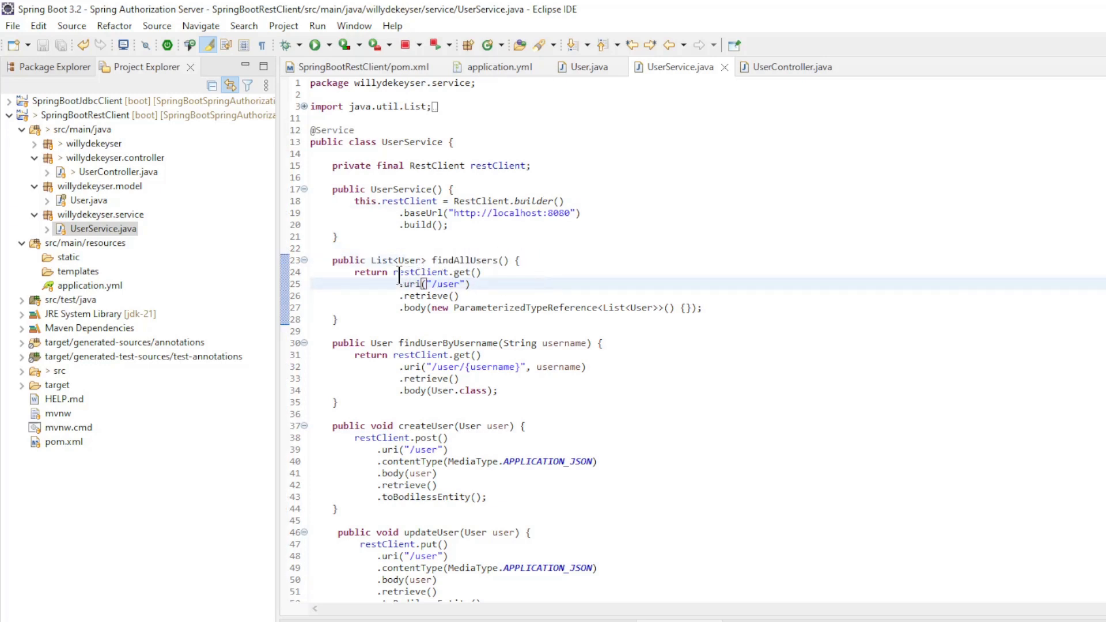
{"action": "double_click", "coordinate": [422, 272]}
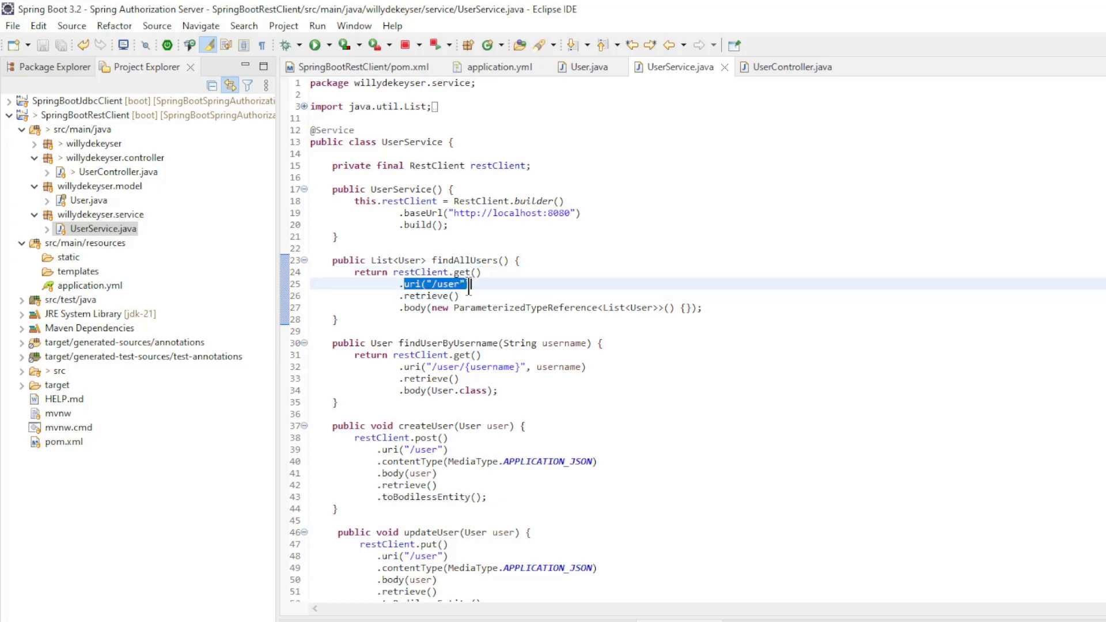
{"action": "left_click", "coordinate": [517, 307]}
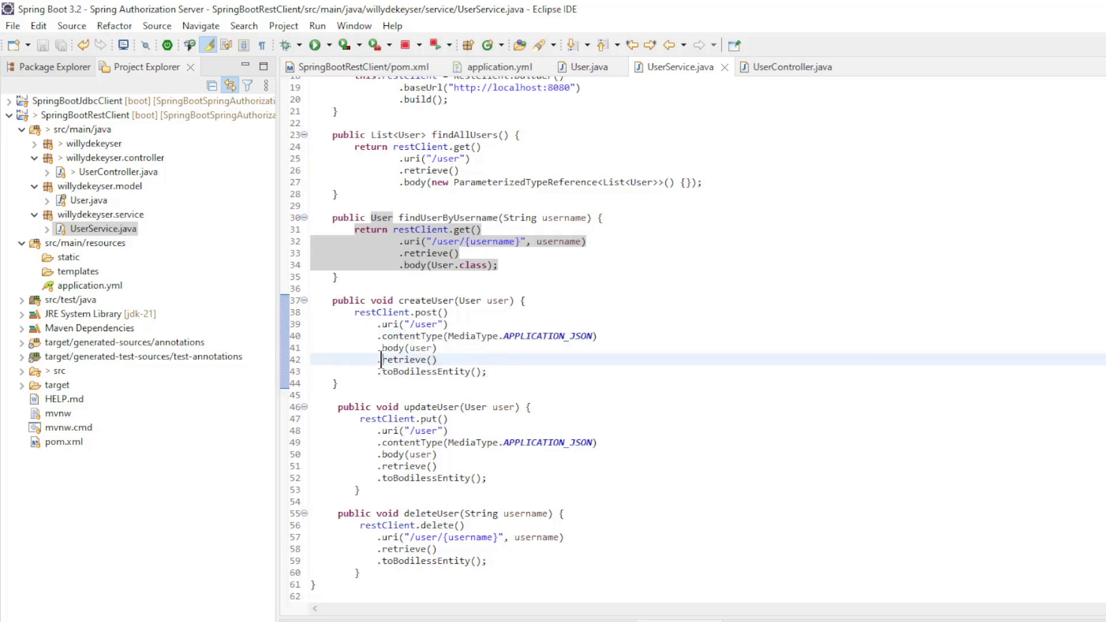
Review the createUser, updateUser and delete methods' retrieve and toBodilessEntity calls.
{"action": "left_click_drag", "start_coordinate": [379, 359], "coordinate": [486, 372]}
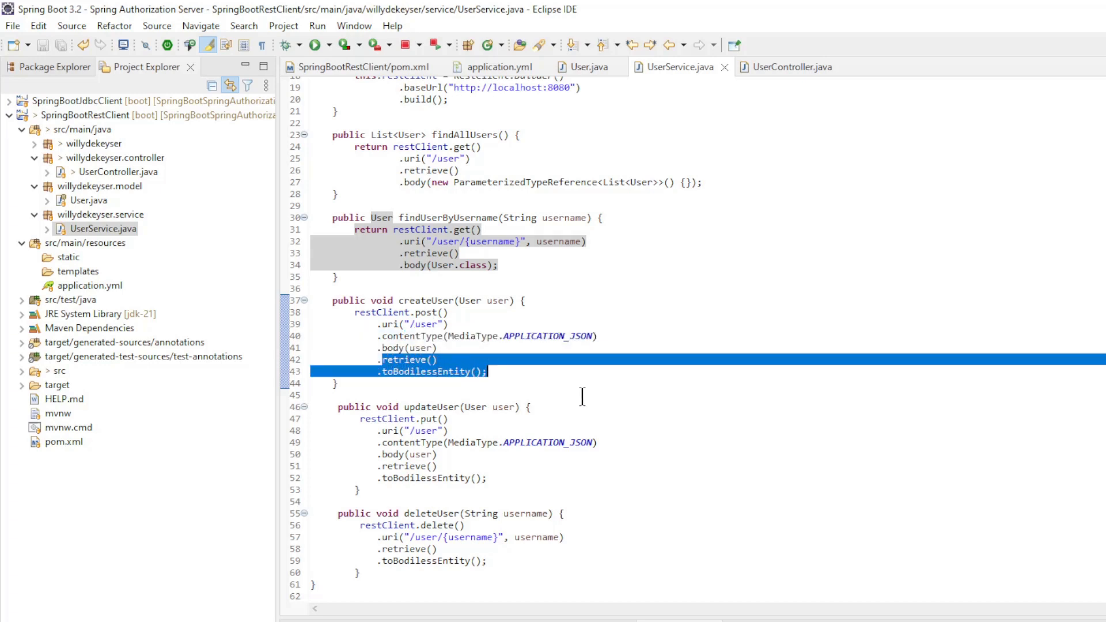
{"action": "left_click", "coordinate": [395, 407]}
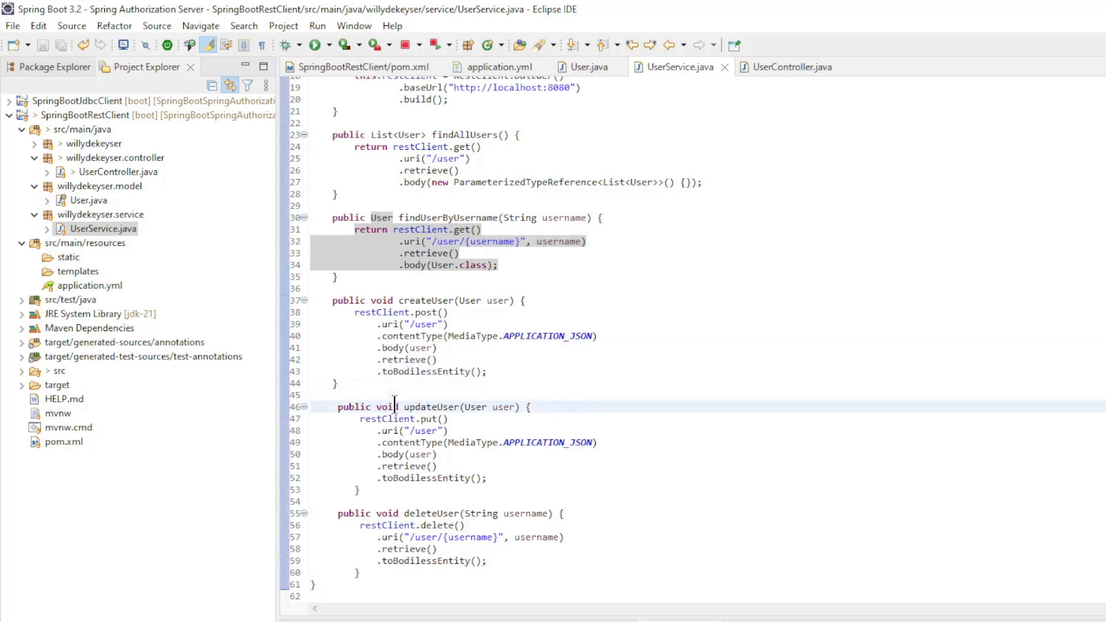
{"action": "double_click", "coordinate": [429, 418]}
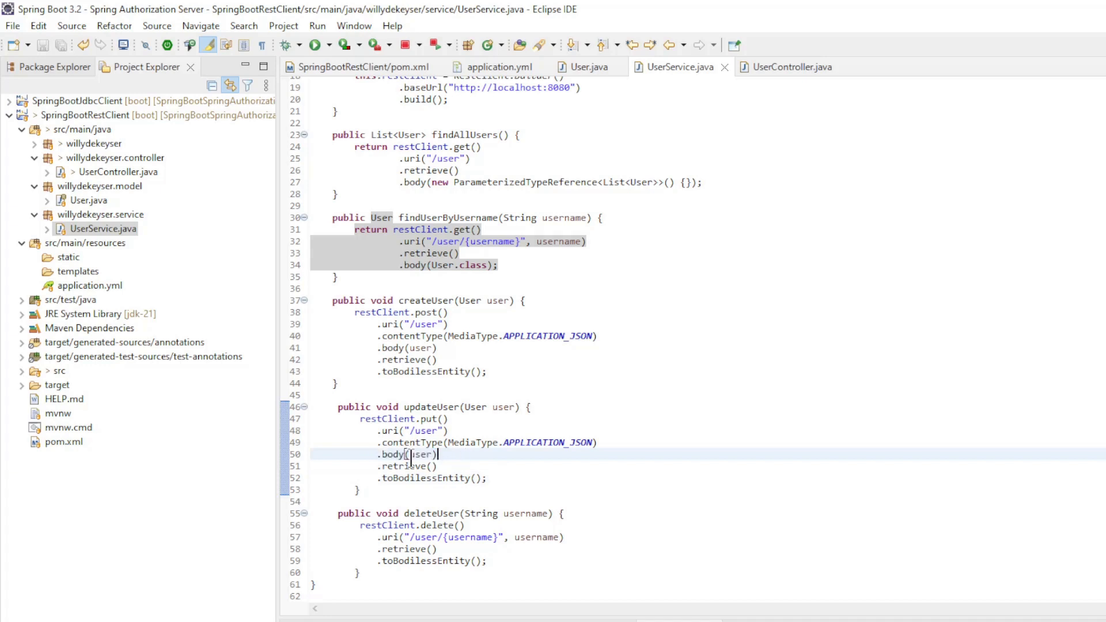
{"action": "left_click_drag", "start_coordinate": [408, 454], "coordinate": [488, 477]}
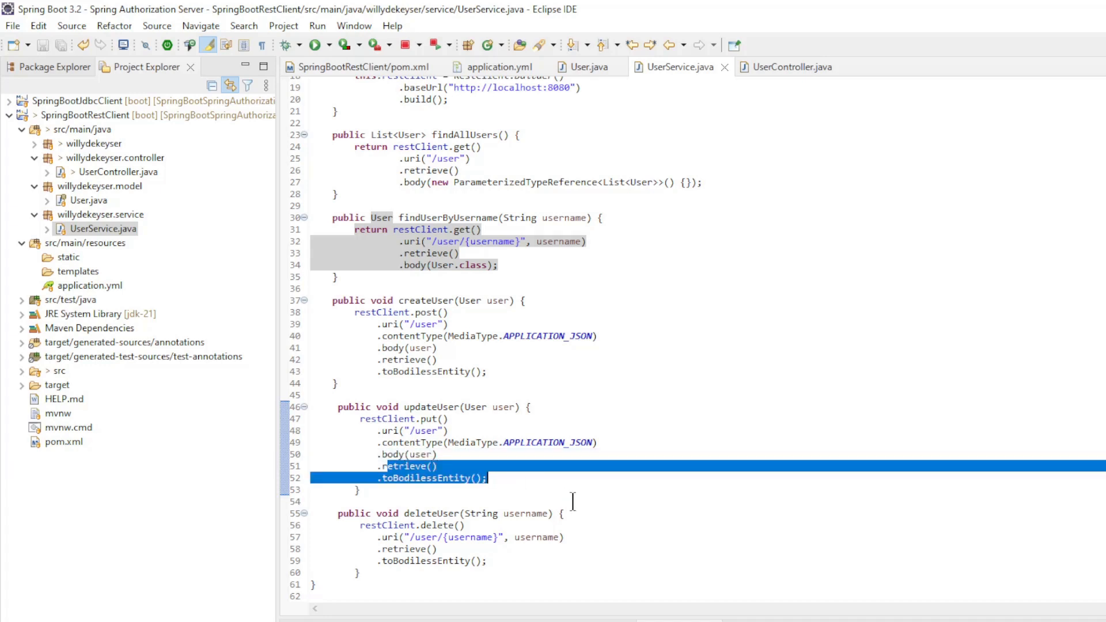
{"action": "double_click", "coordinate": [469, 512]}
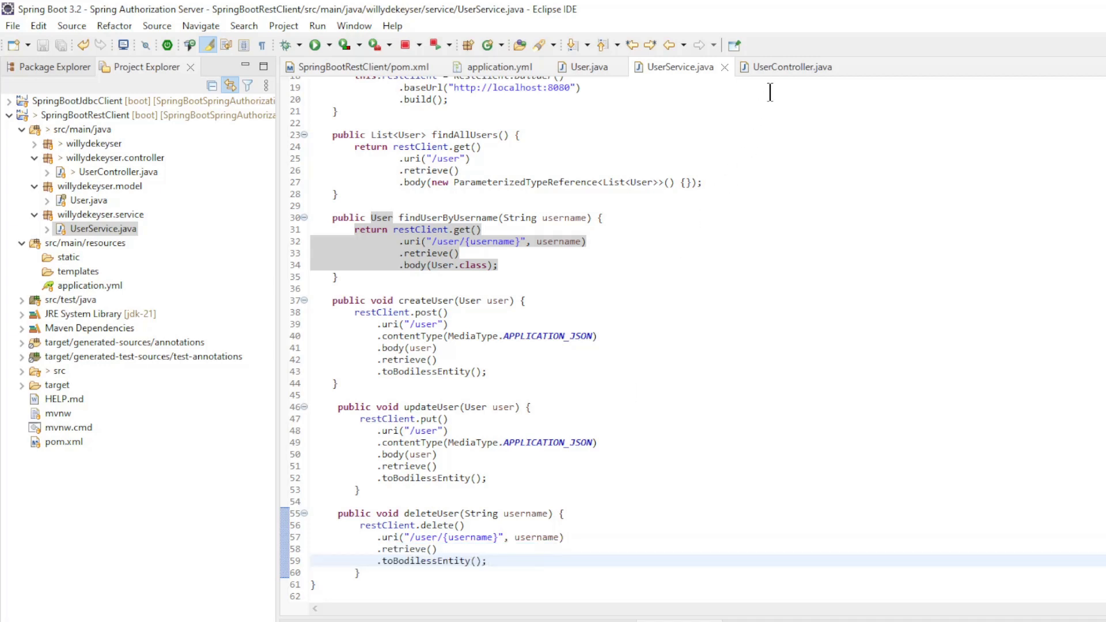
Review the UserController GET, POST, PUT and DELETE user mappings.
{"action": "left_click", "coordinate": [793, 67]}
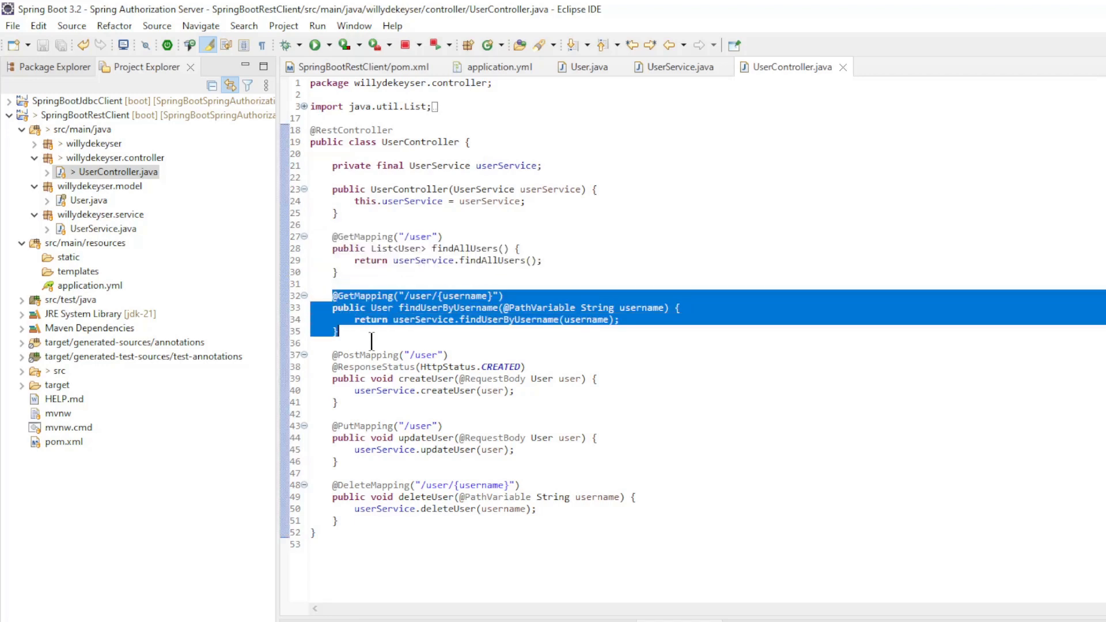
{"action": "left_click", "coordinate": [367, 343]}
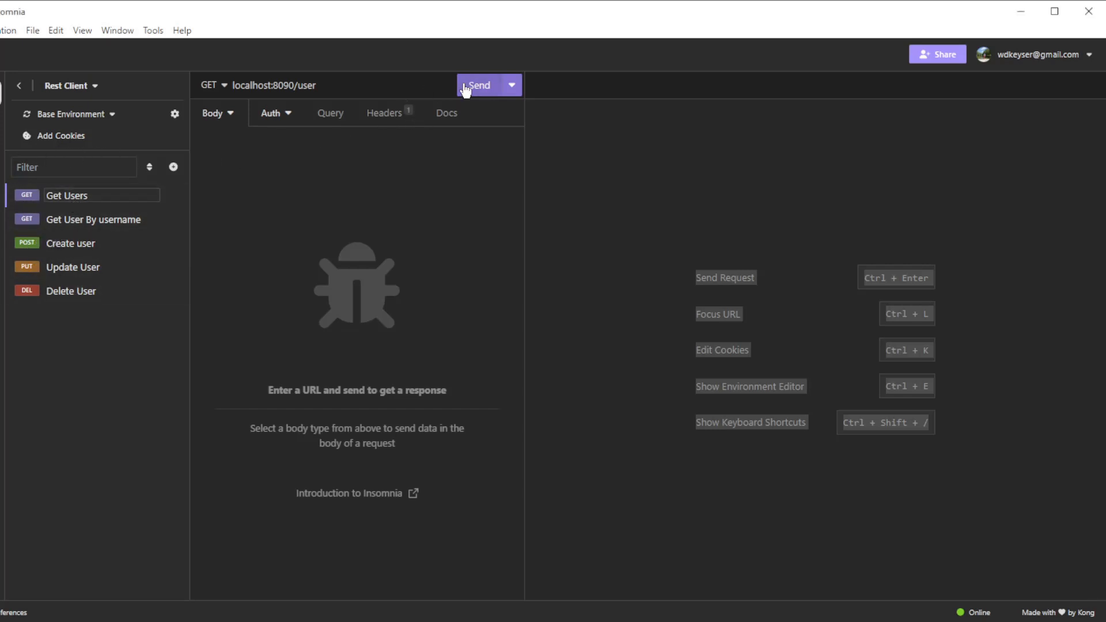
List all users, create a new user, then fetch the user list again to confirm it.
{"action": "left_click", "coordinate": [480, 84]}
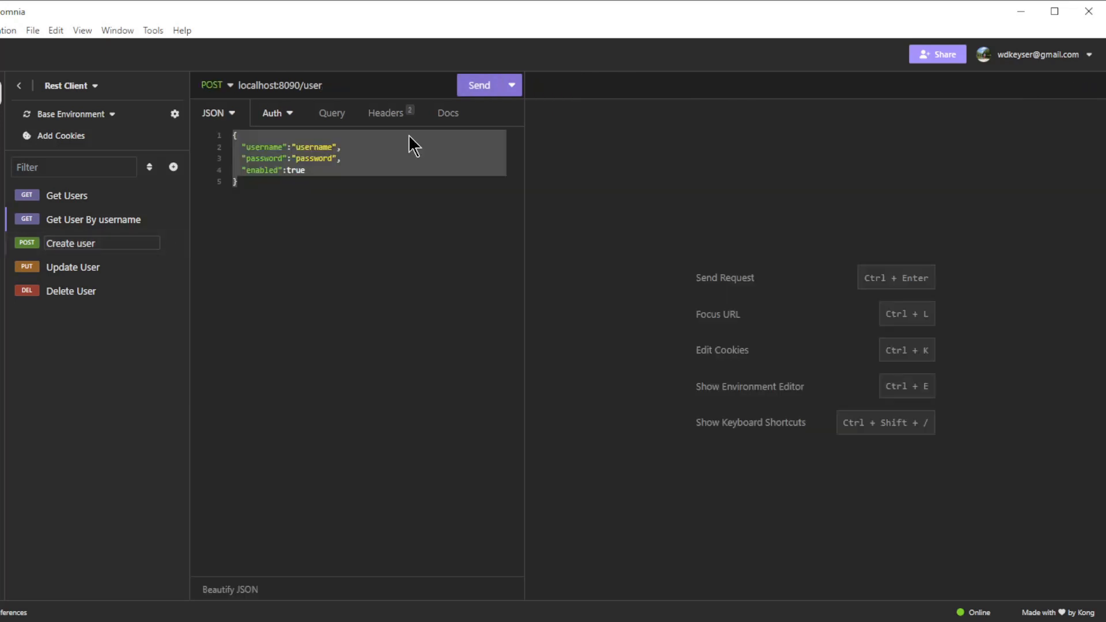
{"action": "left_click", "coordinate": [478, 84]}
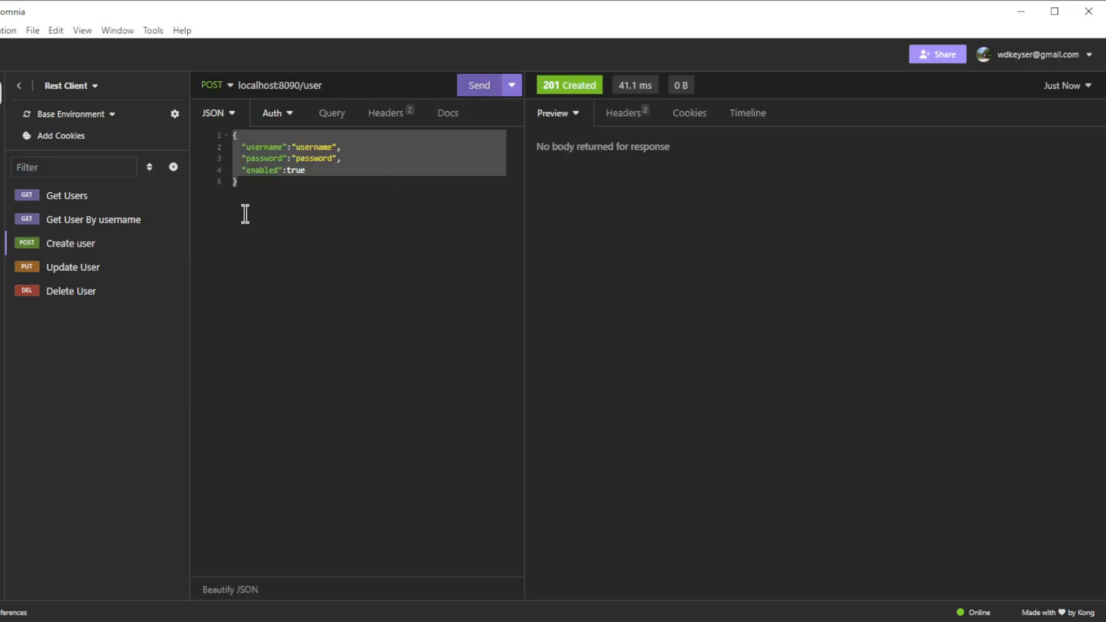
{"action": "left_click", "coordinate": [67, 195]}
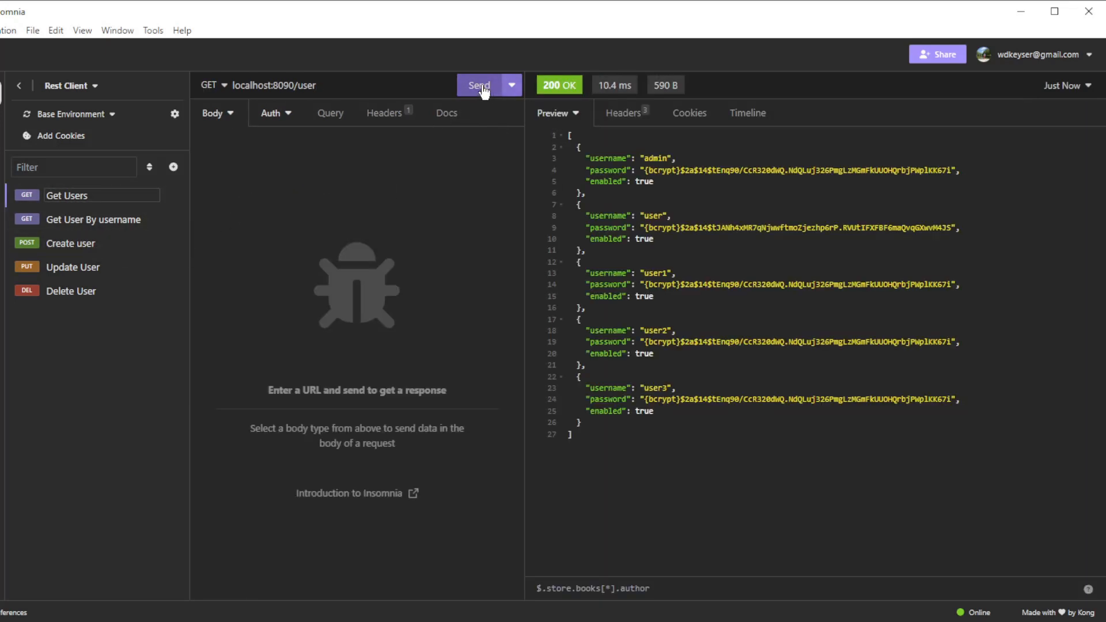
{"action": "left_click", "coordinate": [478, 84]}
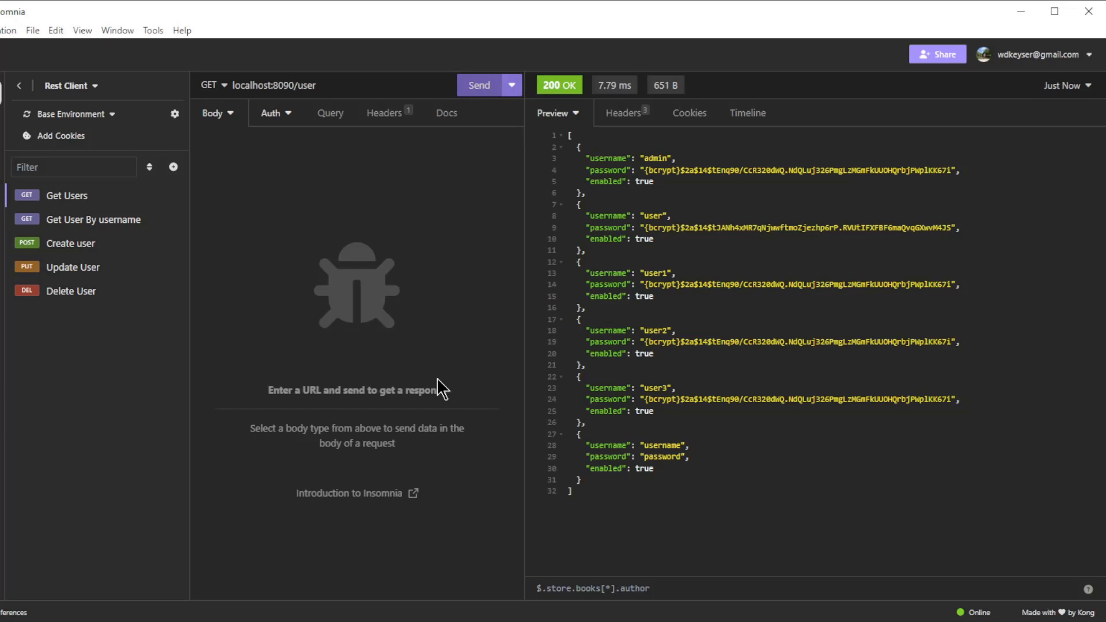
Update the user to disabled, delete it, and return to the Get Users request.
{"action": "left_click", "coordinate": [72, 267]}
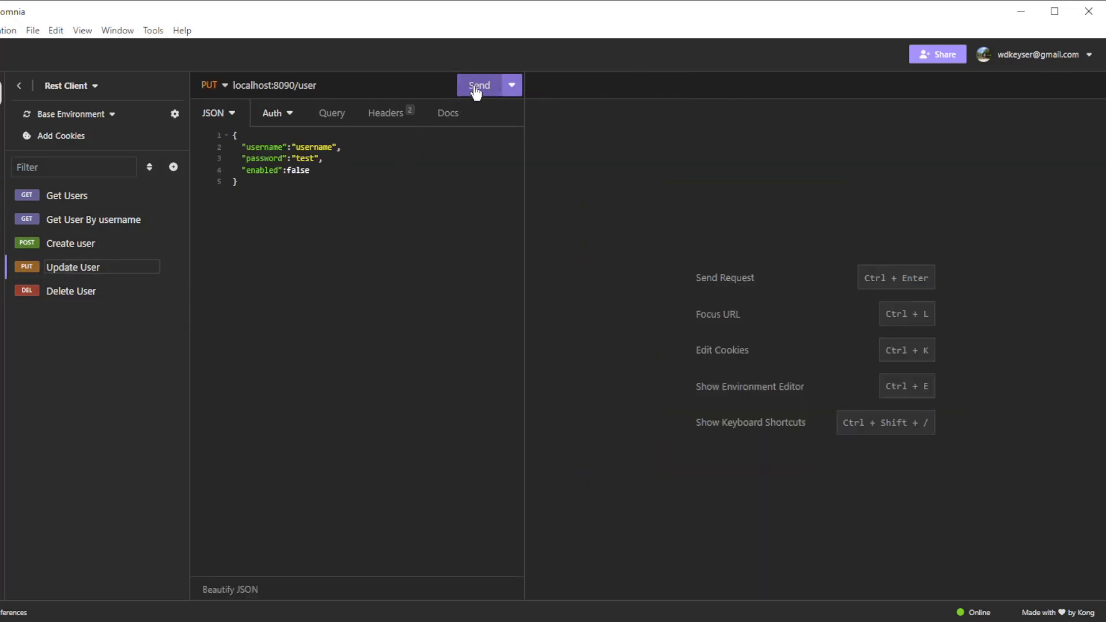
{"action": "left_click", "coordinate": [478, 84]}
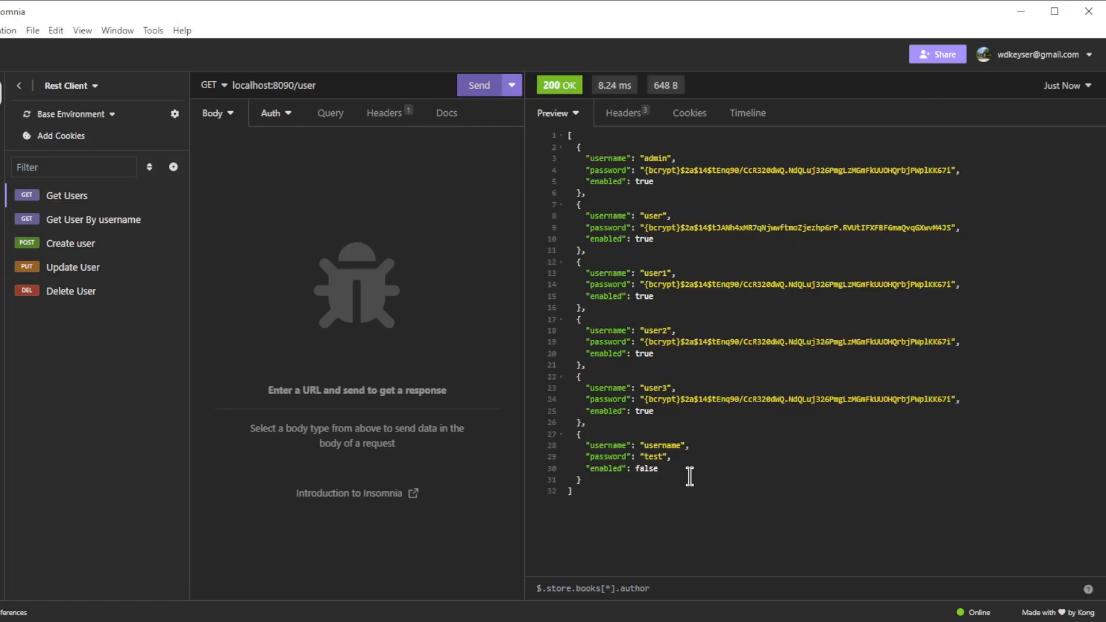
{"action": "left_click", "coordinate": [71, 290]}
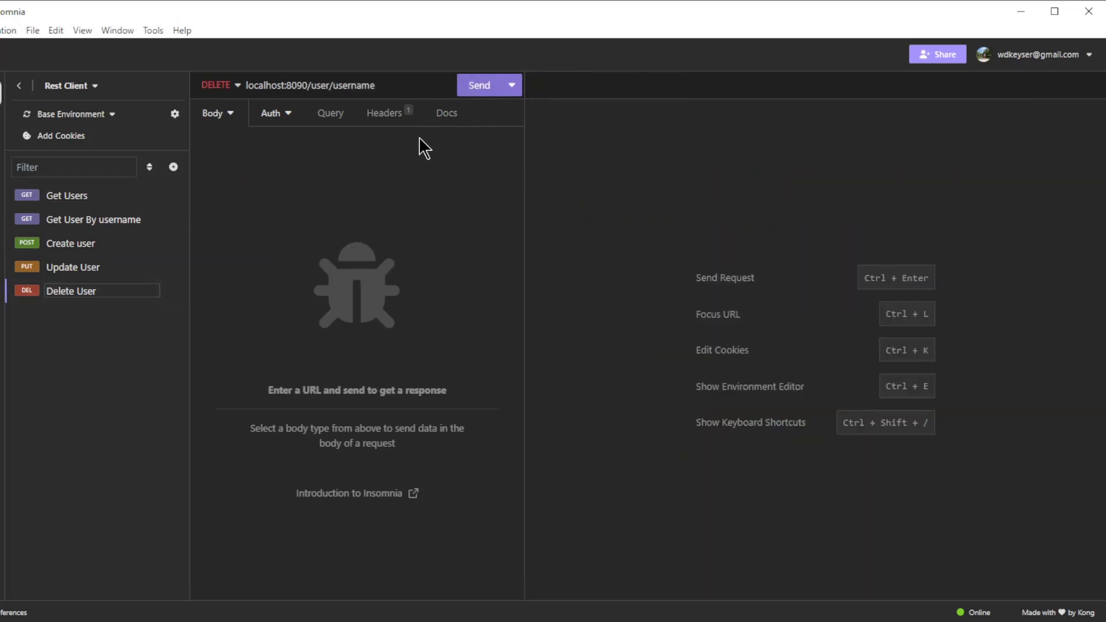
{"action": "left_click", "coordinate": [479, 84]}
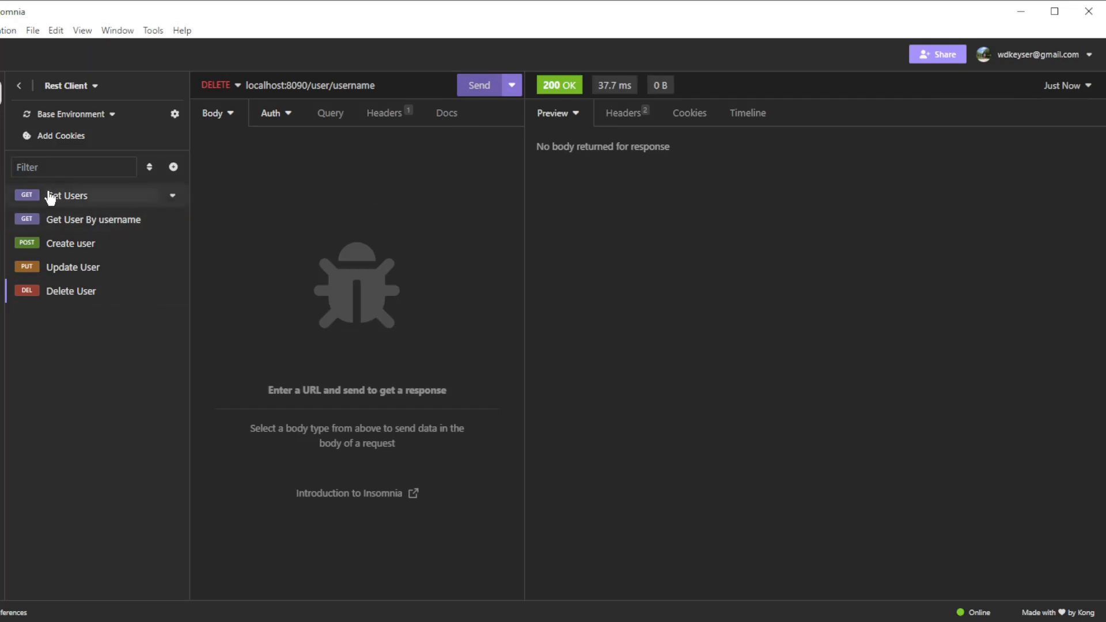
{"action": "left_click", "coordinate": [67, 196]}
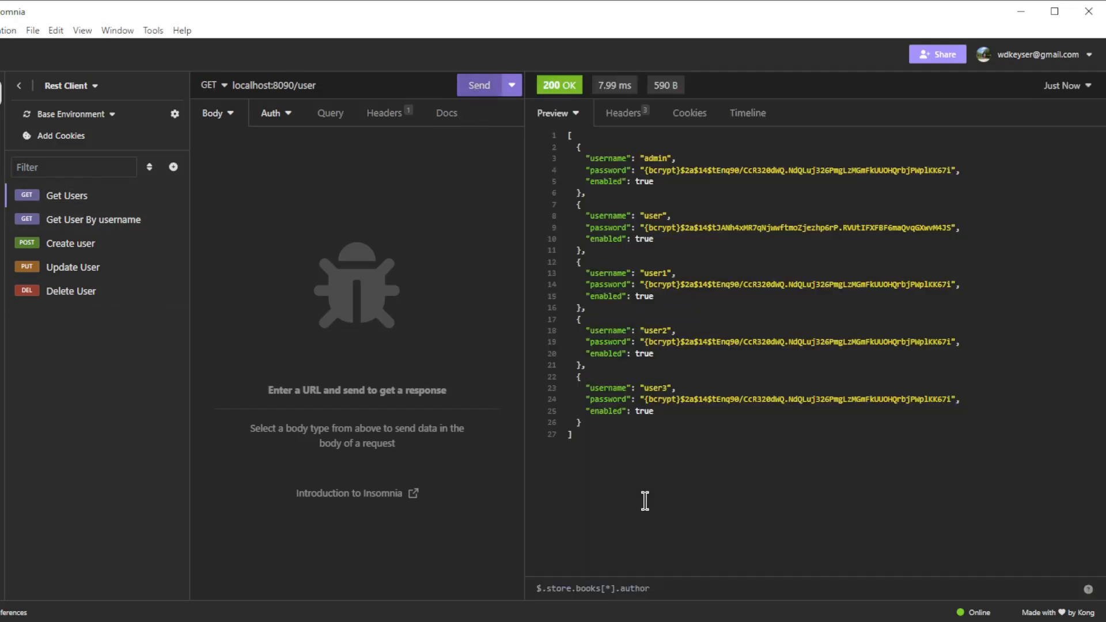